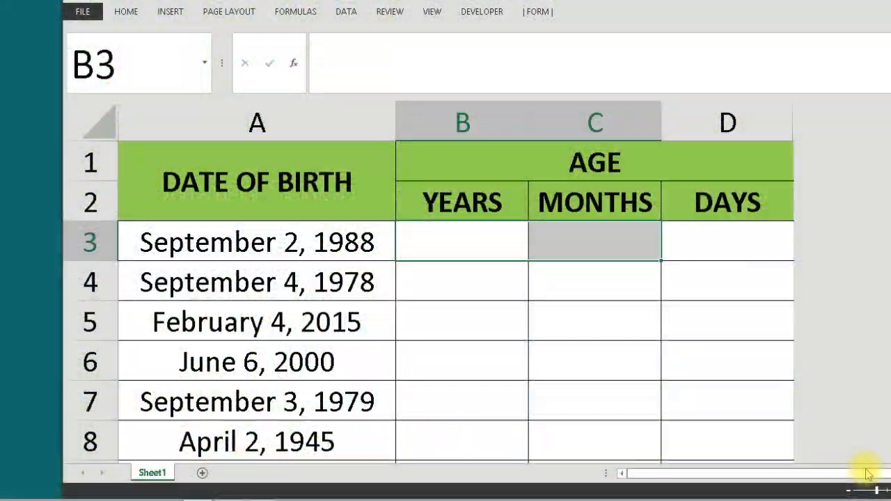
pyautogui.moveTo(536, 397)
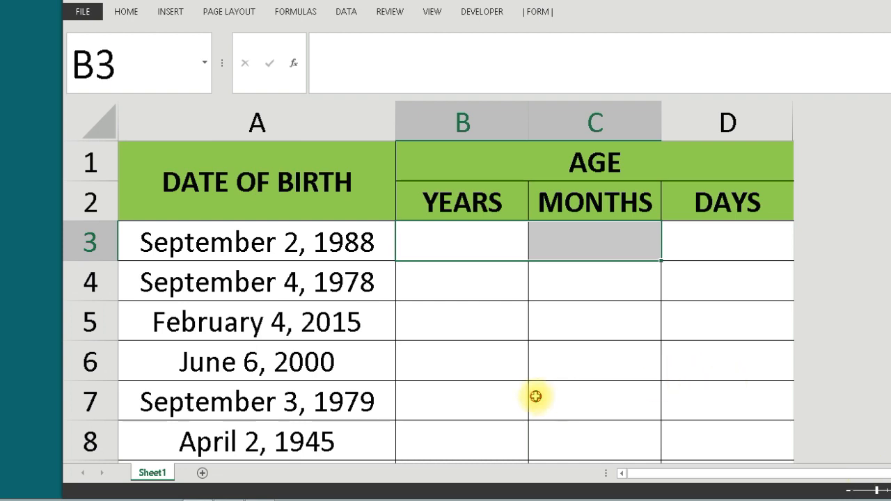